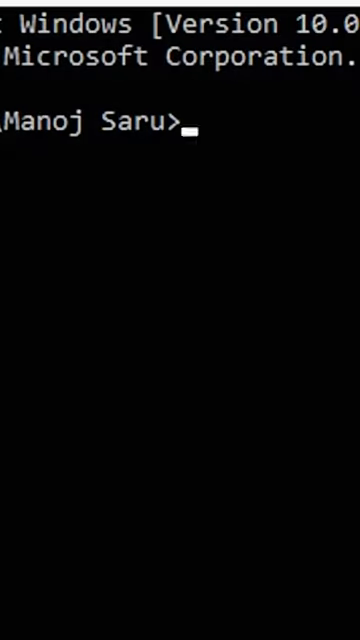
pyautogui.write('netsh')
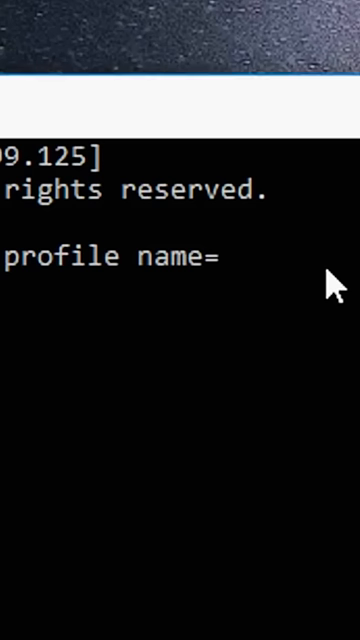
pyautogui.write('wifi')
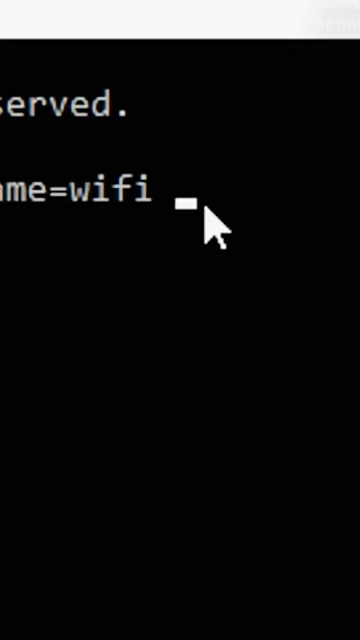
pyautogui.write('key=clear')
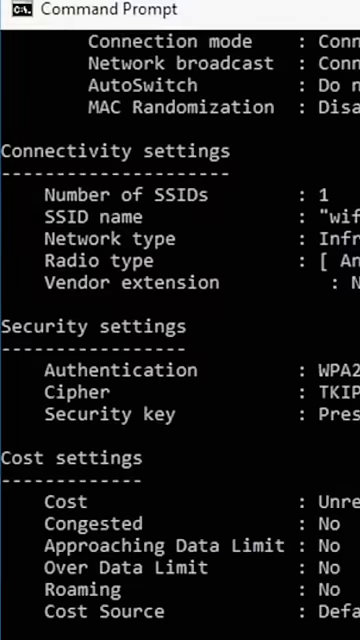
pyautogui.scroll(-3)
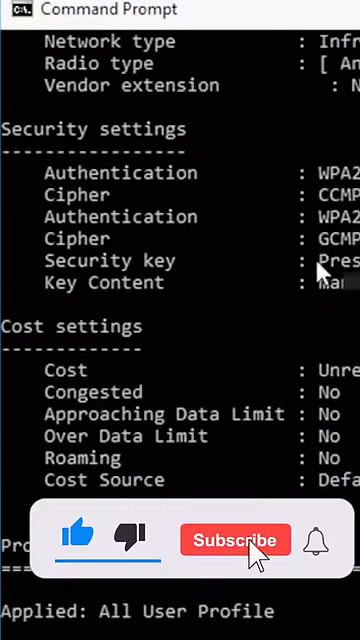